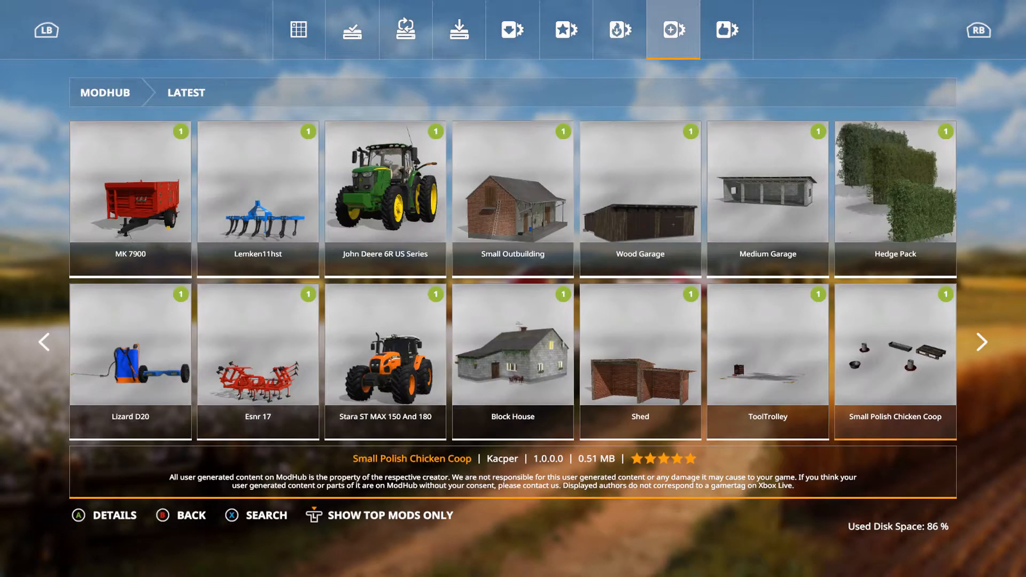
Step: View the Medium Garage, Shed and Small Outbuilding mod details, then return to the Latest grid
left_click(893, 196)
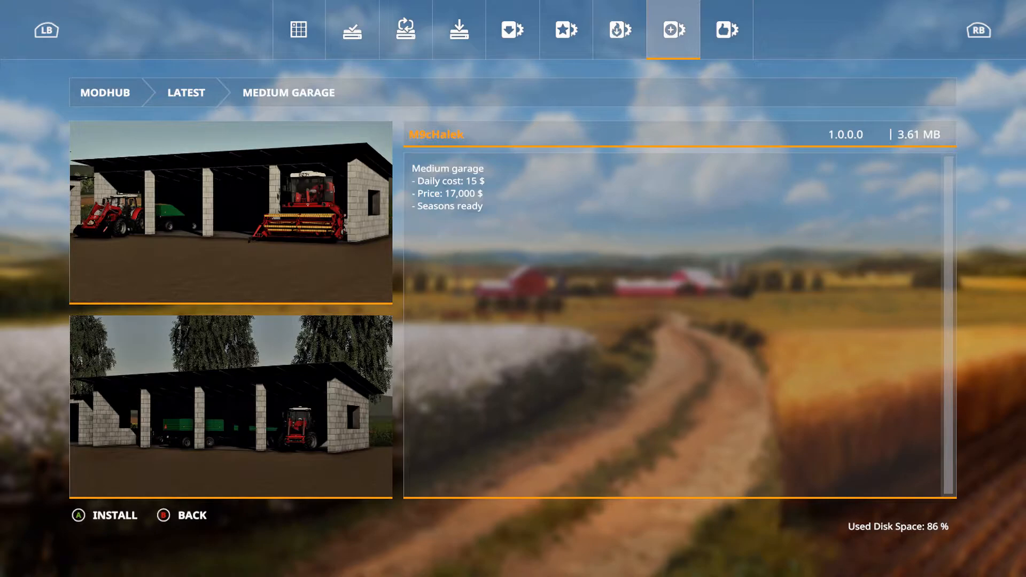
left_click(192, 515)
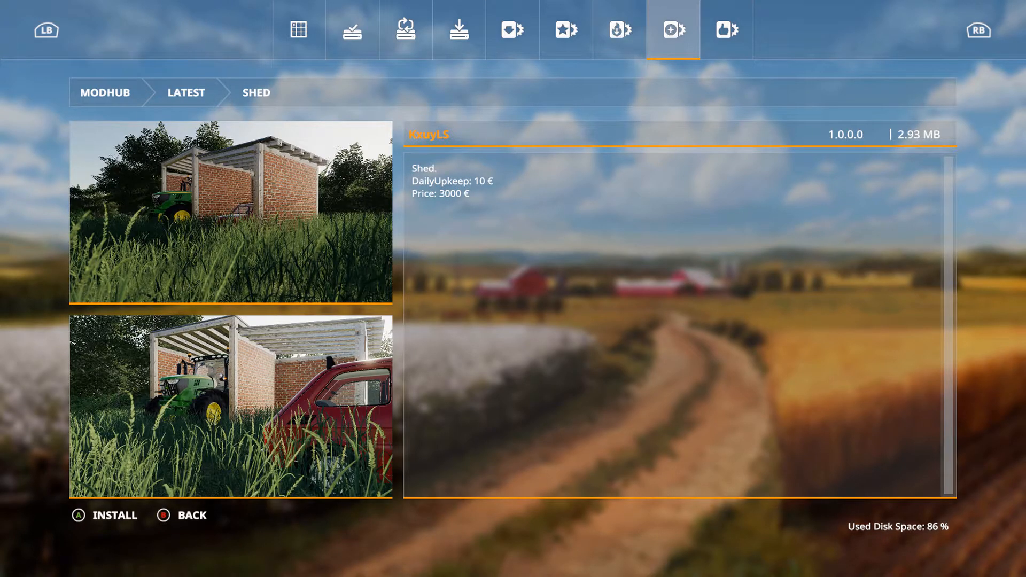
left_click(190, 515)
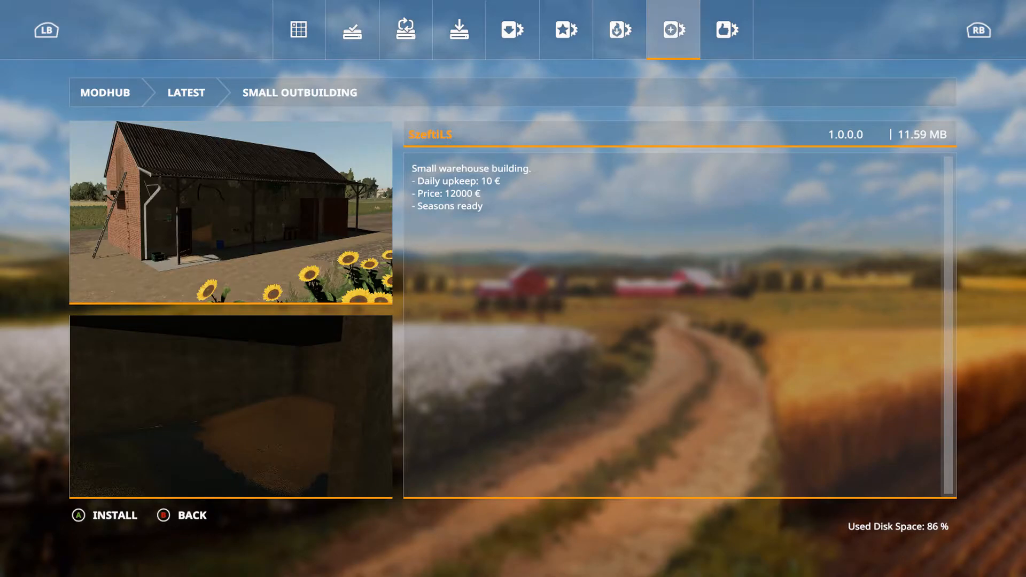
left_click(181, 515)
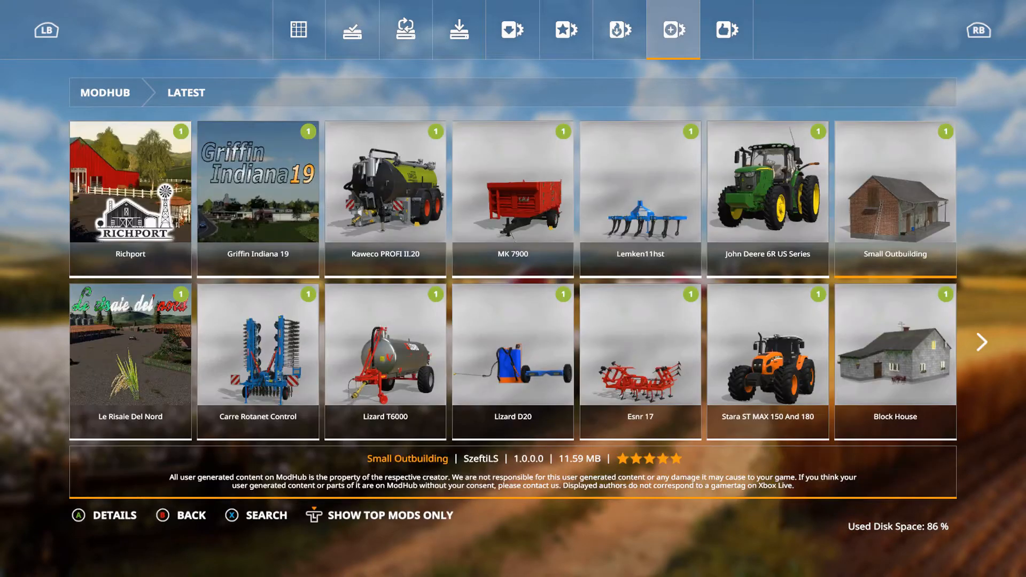
left_click(894, 360)
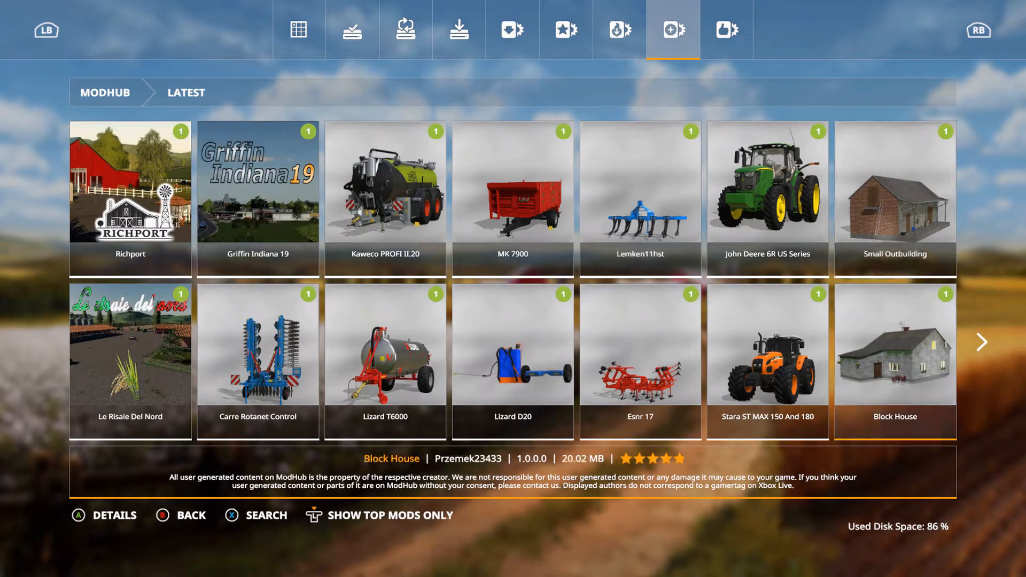
left_click(895, 356)
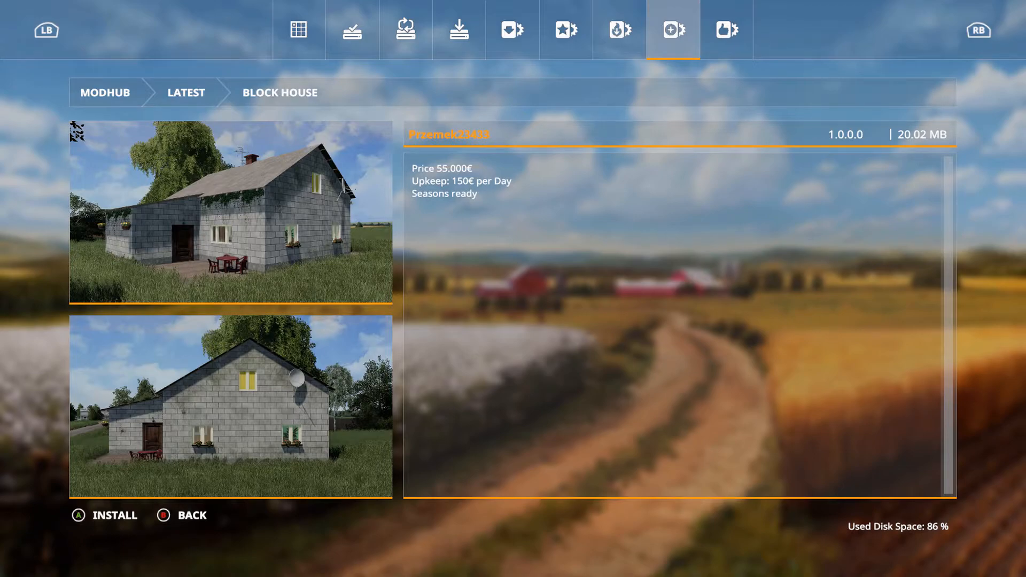
left_click(189, 515)
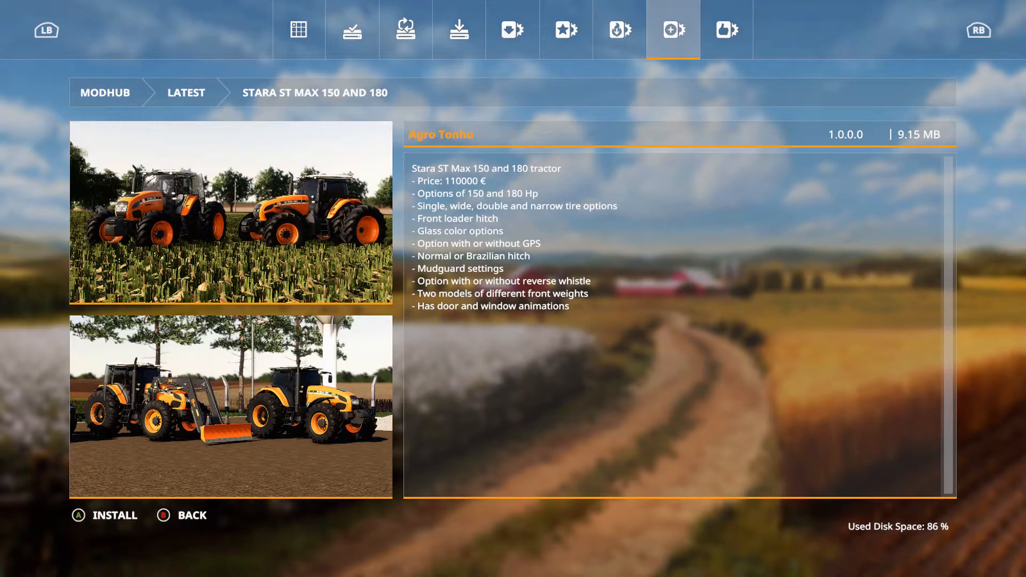
left_click(190, 515)
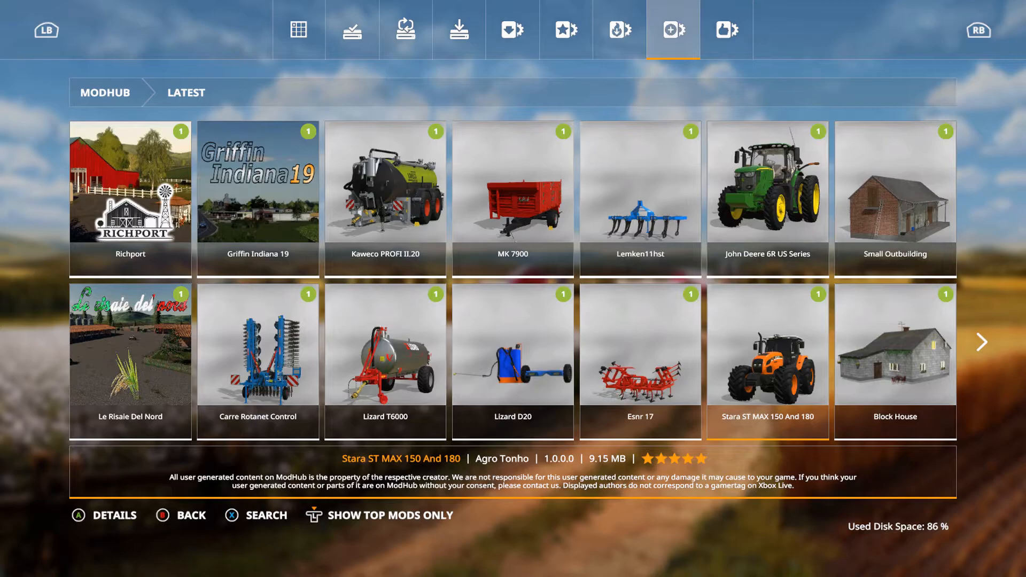
left_click(766, 198)
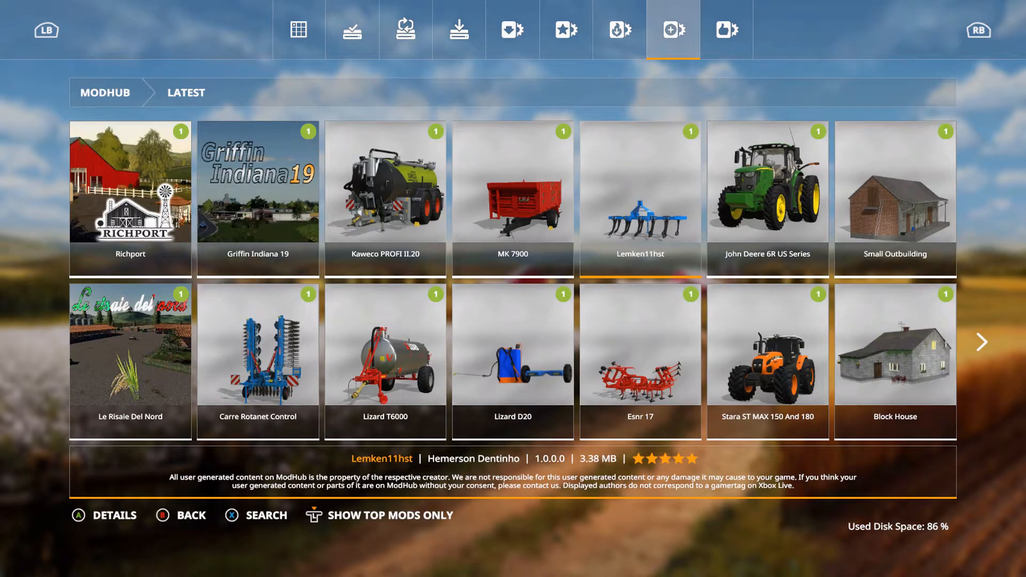
left_click(640, 198)
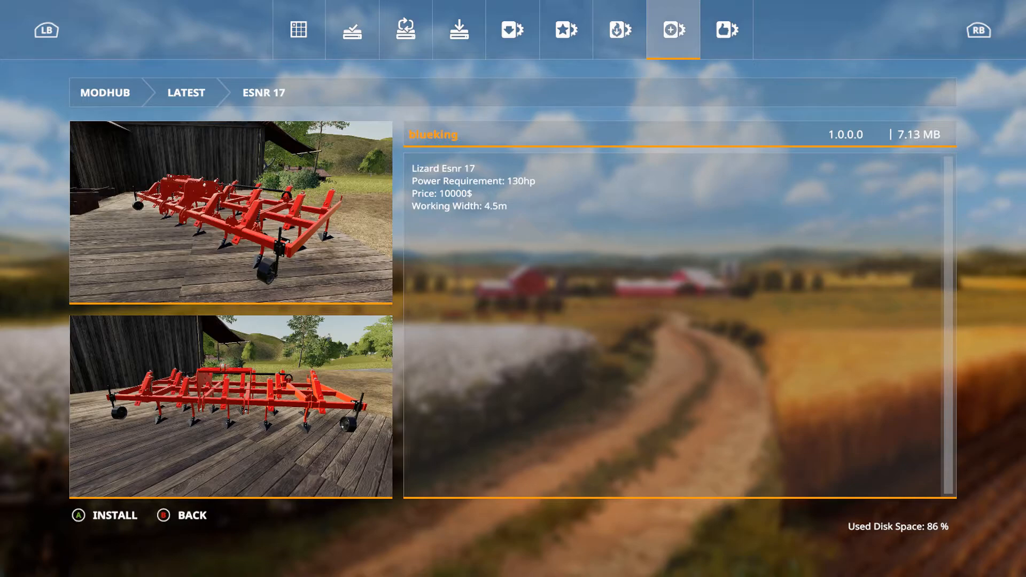
left_click(192, 515)
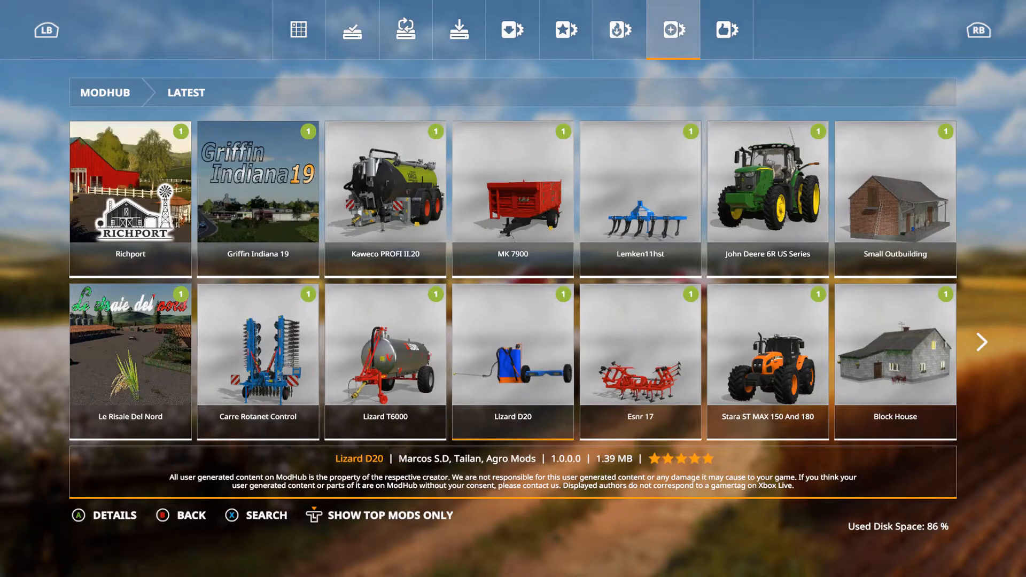
left_click(513, 360)
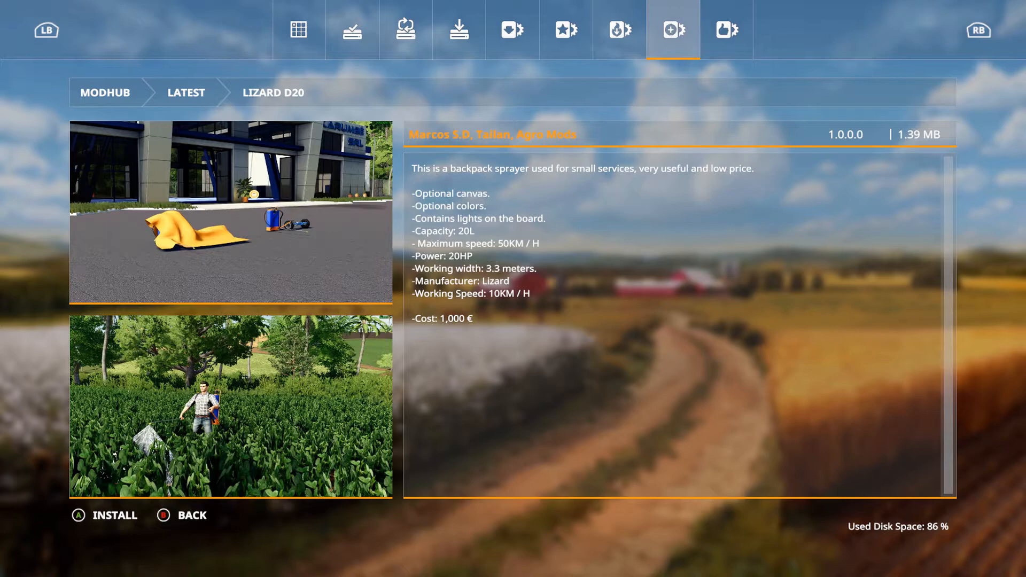
left_click(192, 515)
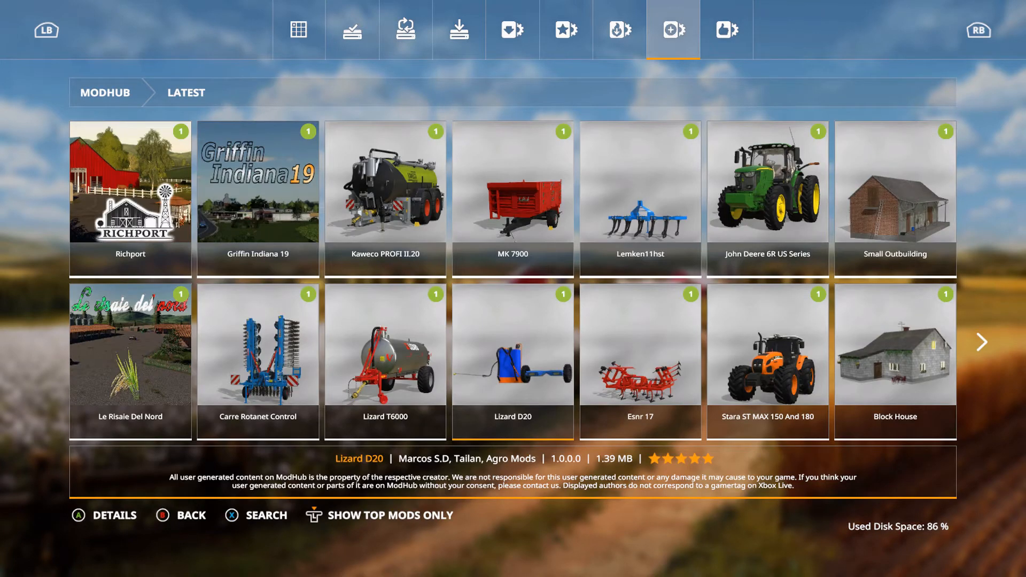
left_click(512, 196)
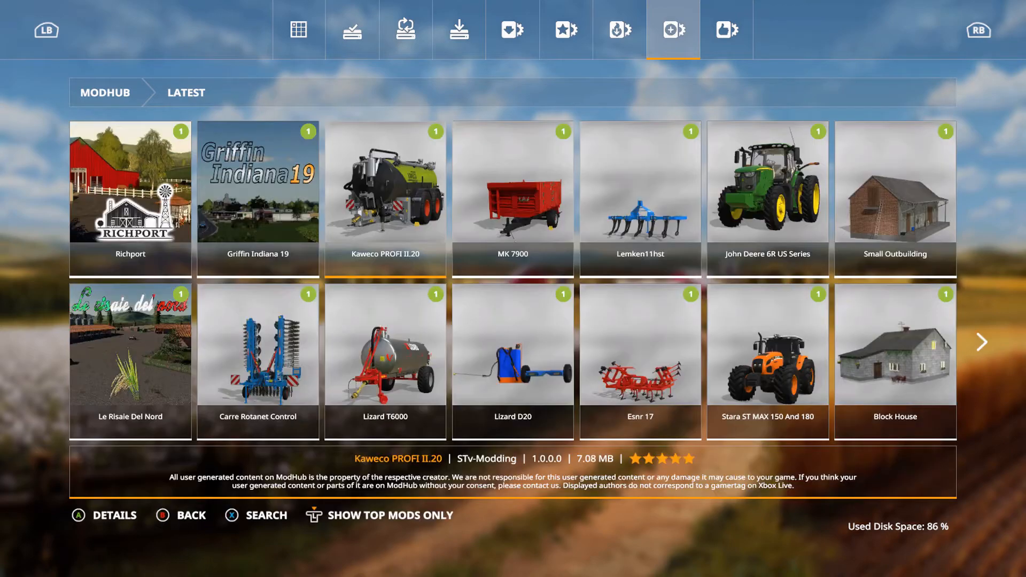
Step: Select the Lizard T6000 manure tank and open its details page priced 25000 €
left_click(384, 359)
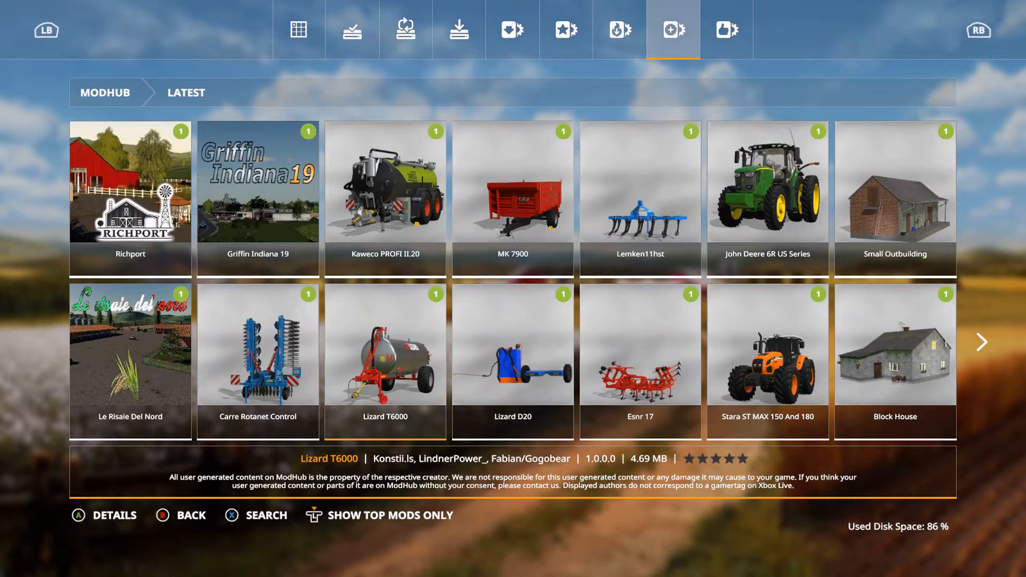
left_click(385, 347)
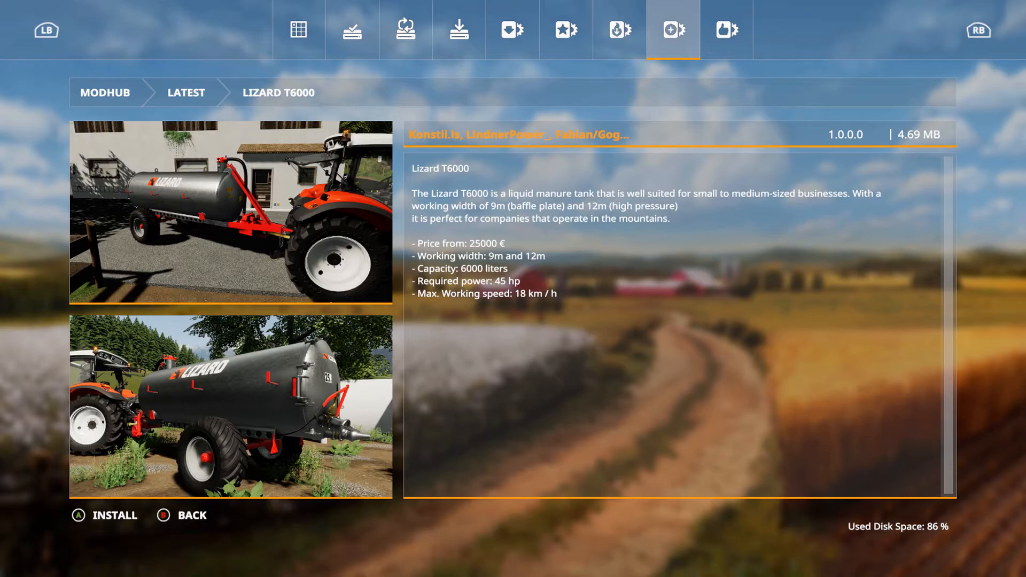
Step: View the Carre Rotanet Control rotary hoe details (31600 €) and return to the Latest grid
left_click(192, 515)
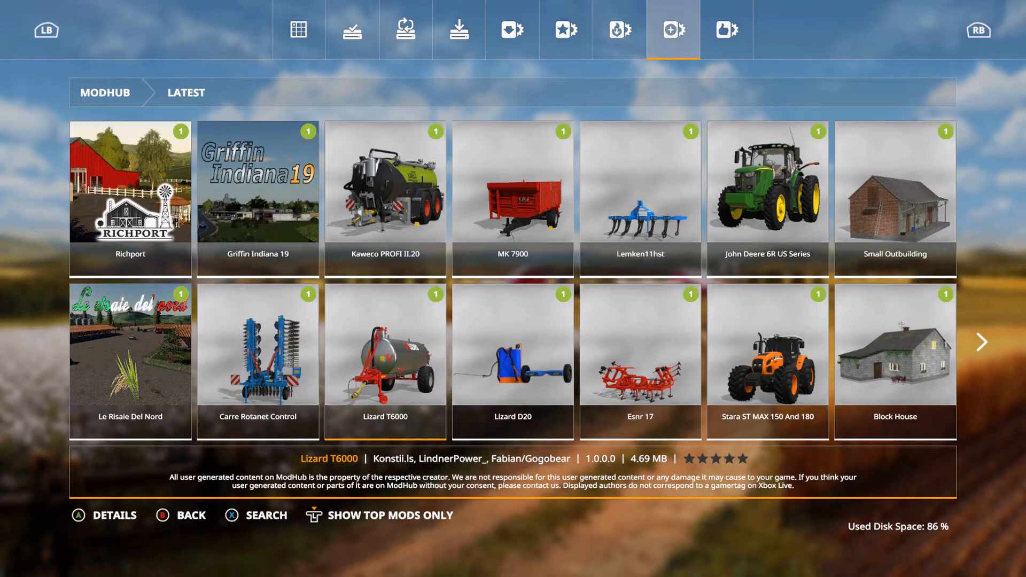
left_click(257, 359)
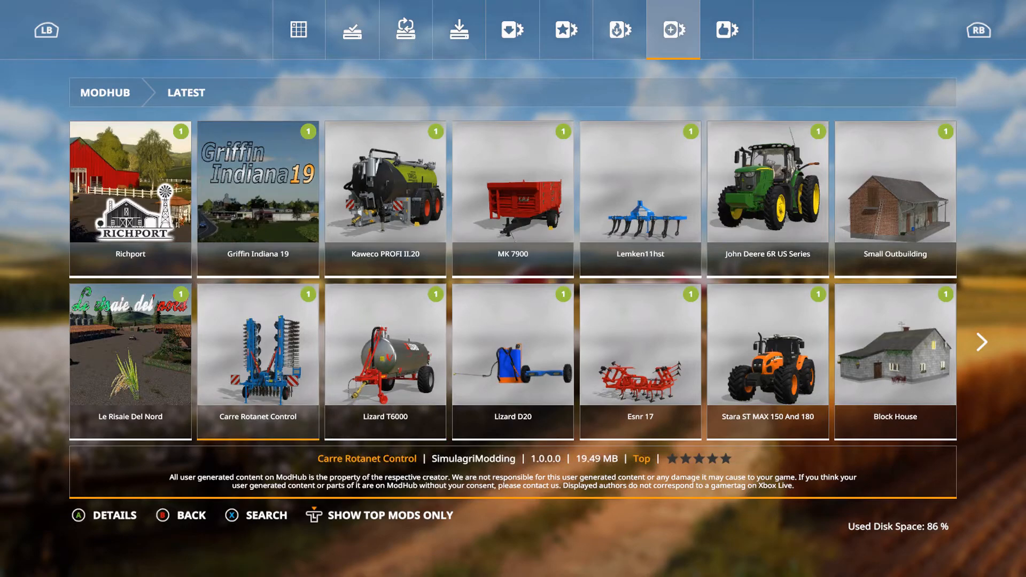
left_click(257, 361)
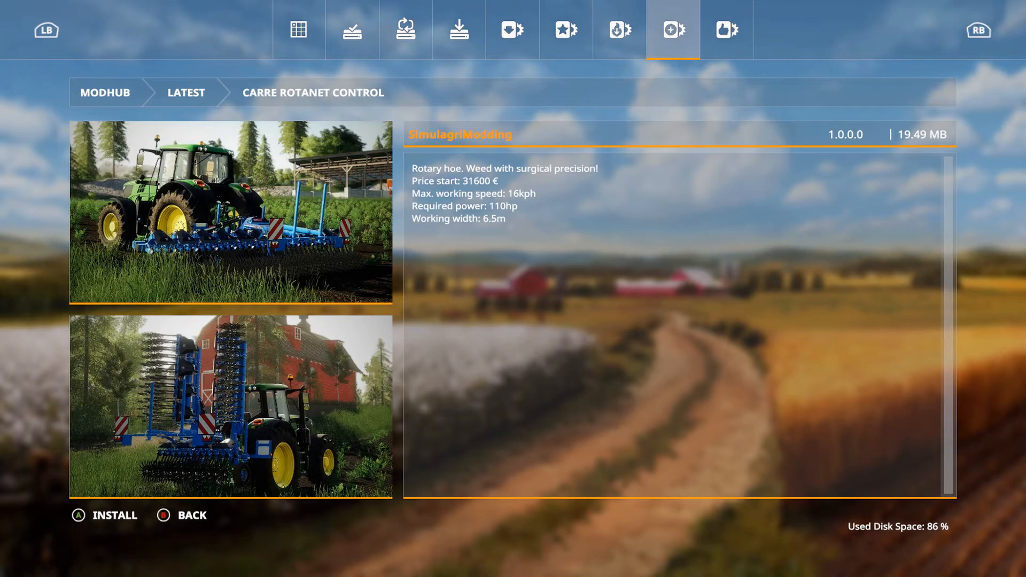
left_click(190, 515)
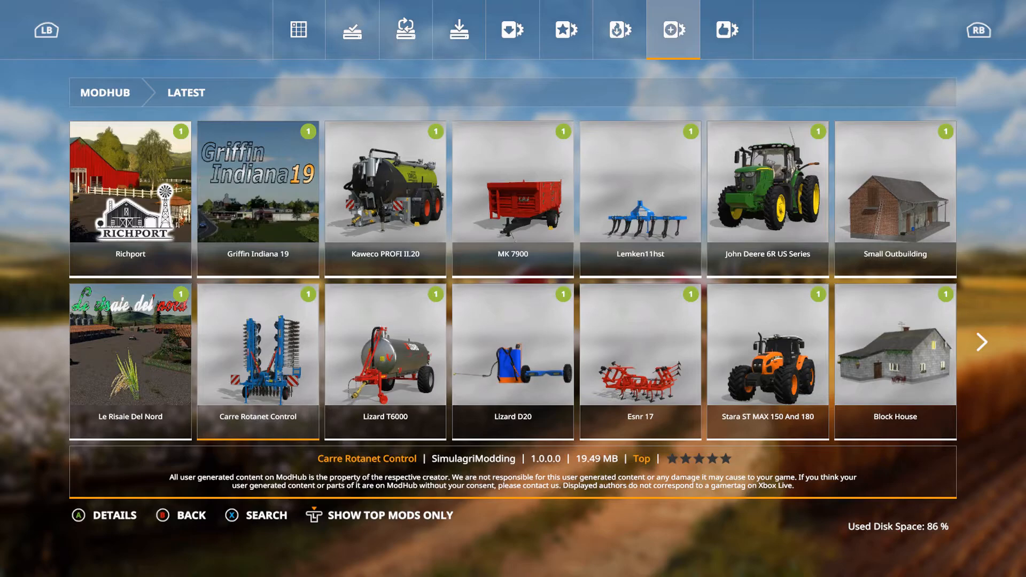
Step: Open the Griffin Indiana 19 map details and scroll down through its description
left_click(257, 198)
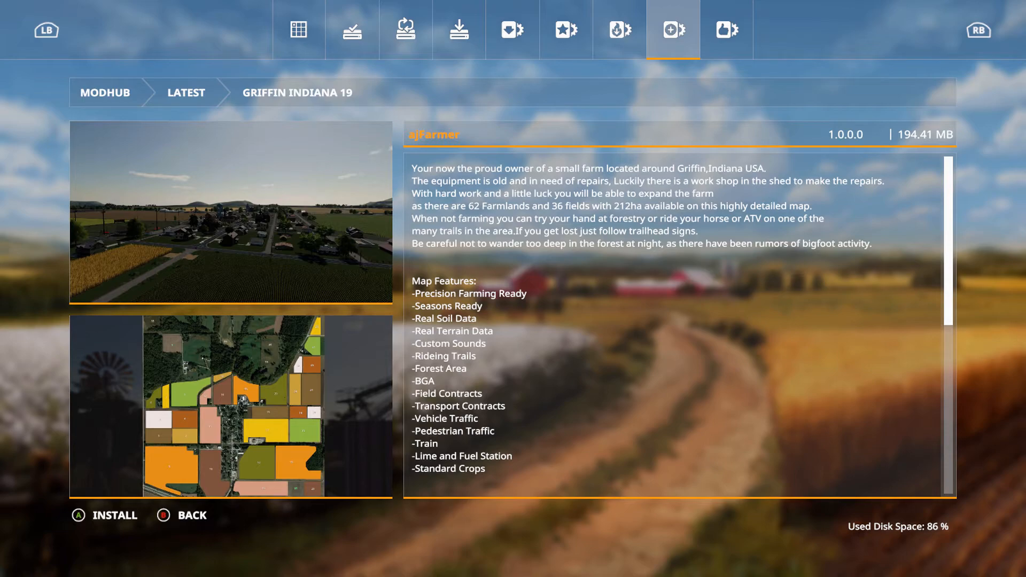
scroll("down", 3)
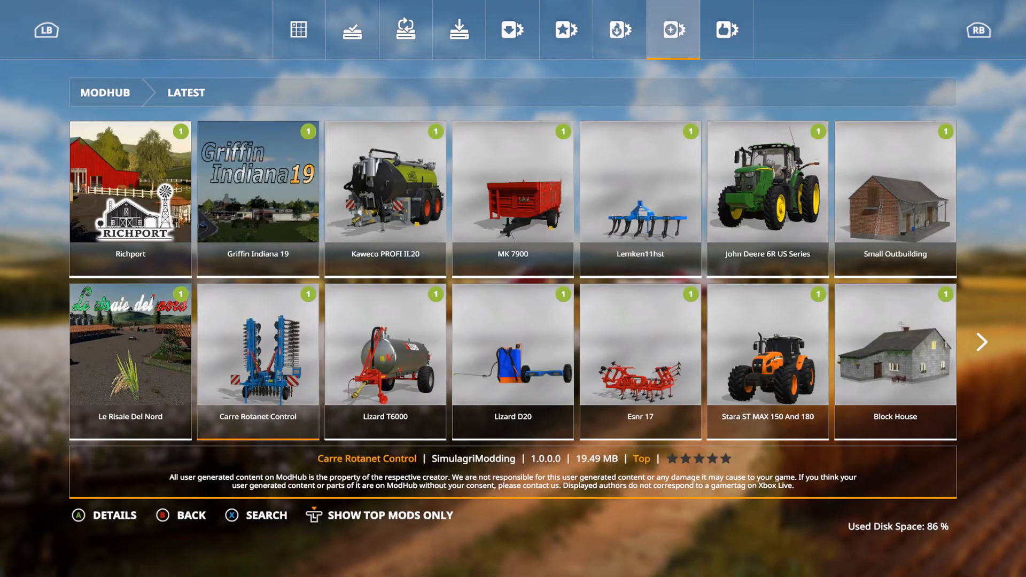
Step: View the Le Risaie Del Nord map details, then open Richport's map details page
left_click(130, 359)
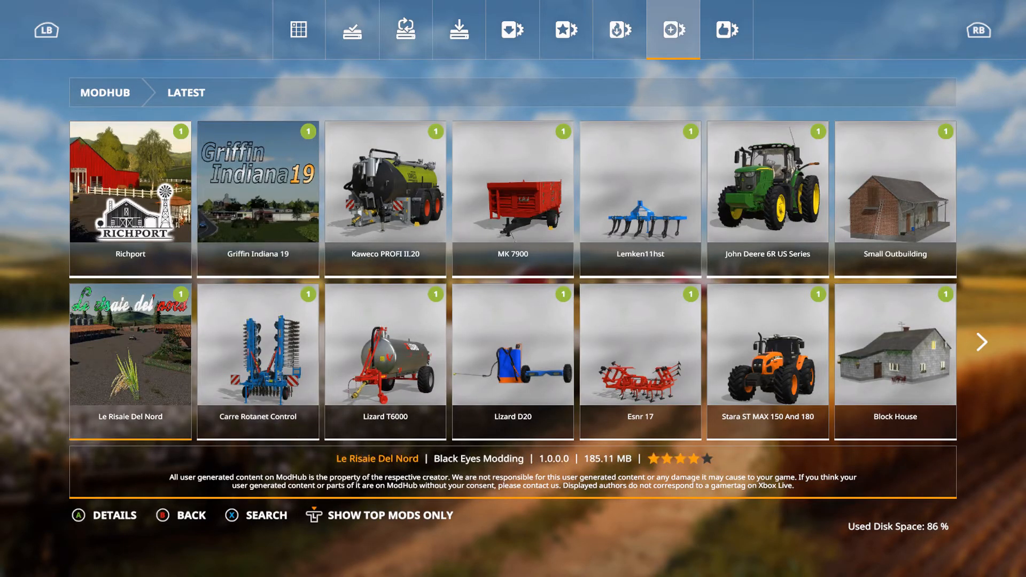
left_click(130, 344)
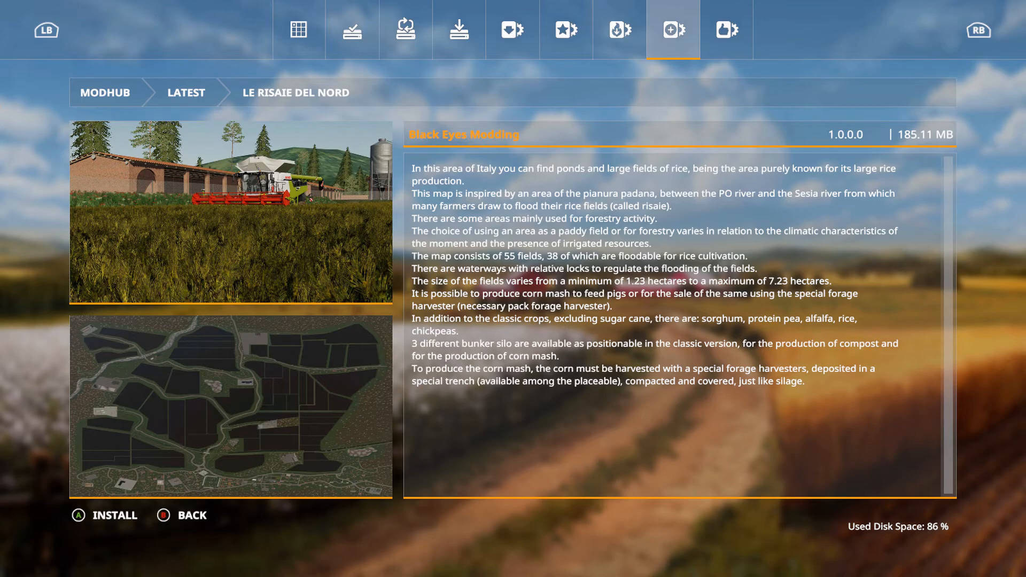
left_click(192, 515)
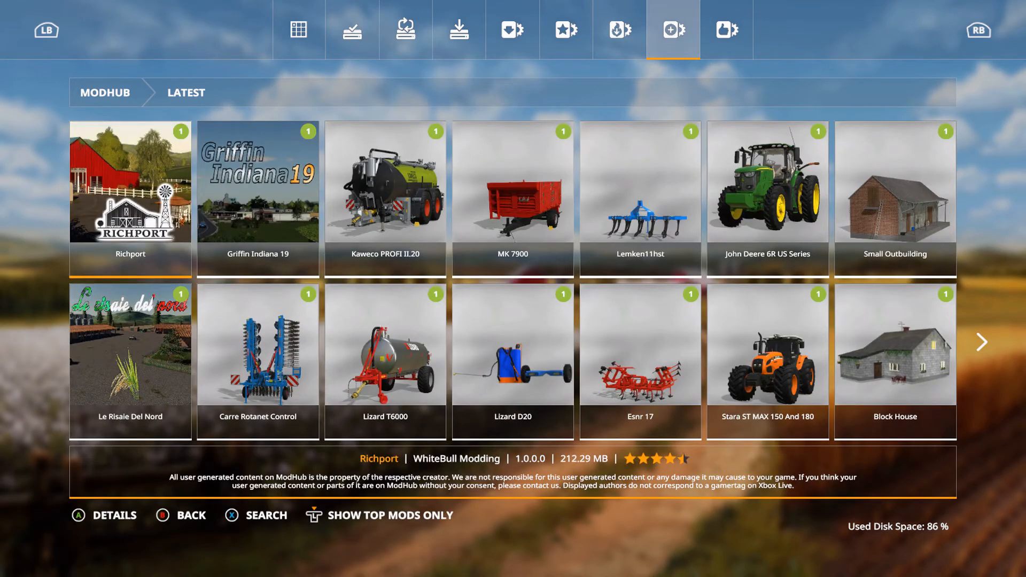
left_click(129, 198)
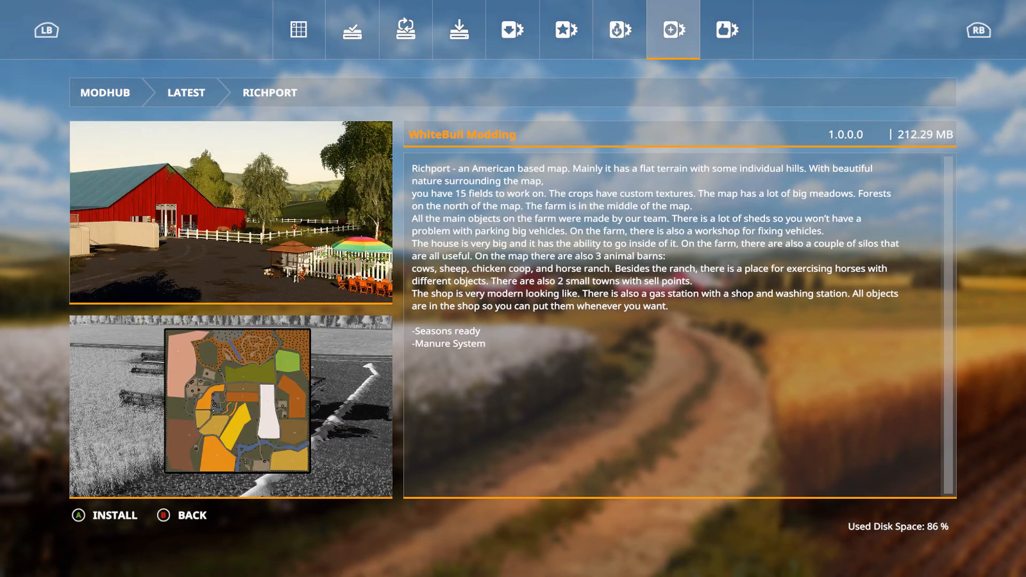